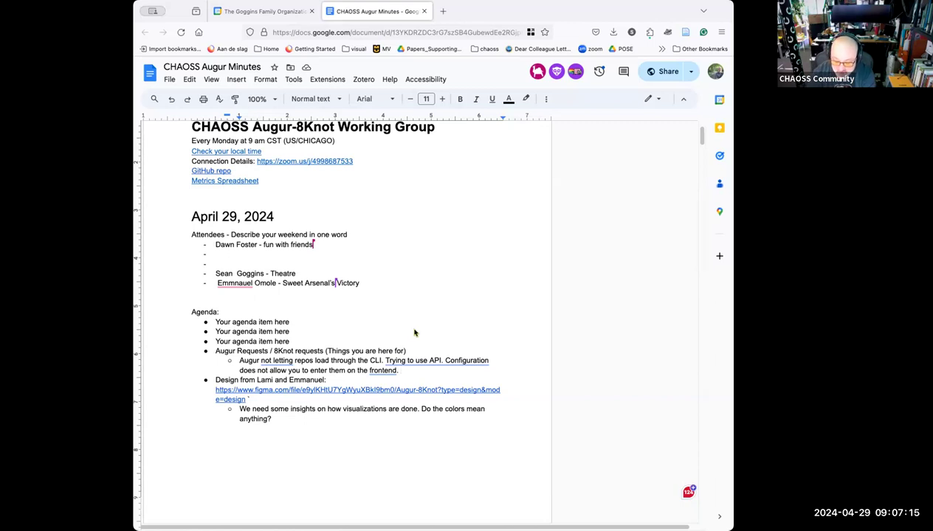
Step: Add an '8Knot: W' sub-bullet under the Augur requests agenda item
type("8Knot: Working on a plan for when and how the design will be implemented for 8Knot.")
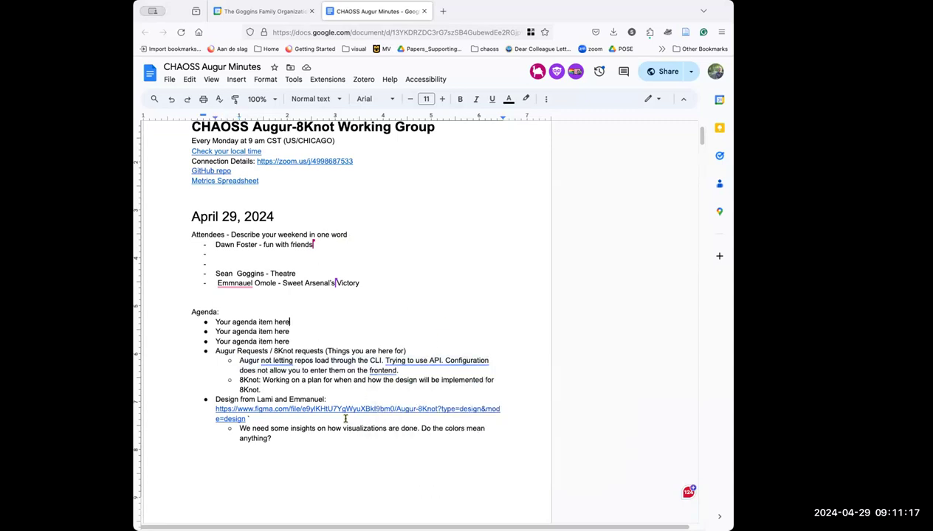
Step: Note under 'Design from Lami and Emmanuel' what colours mean in the graphs
scroll("down", 3)
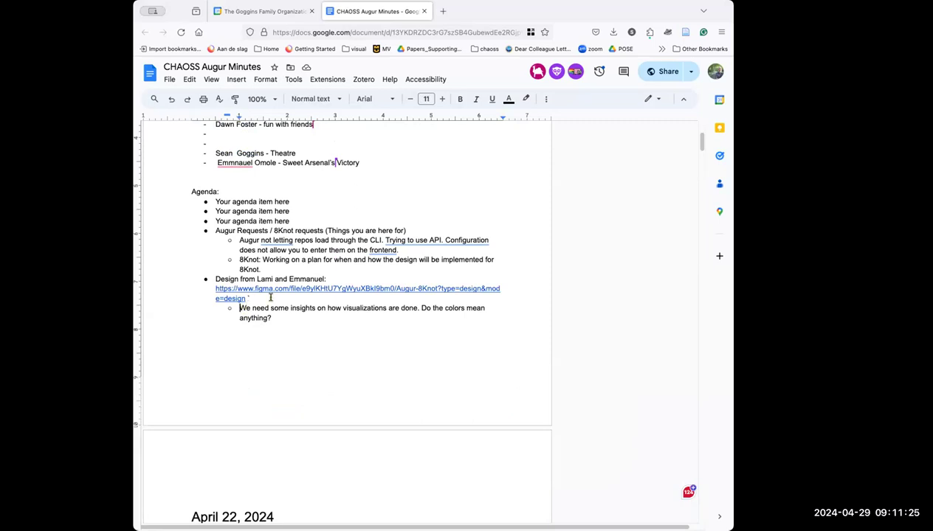
mouse_move(296, 312)
type("Colors can be used to reflect different instances.")
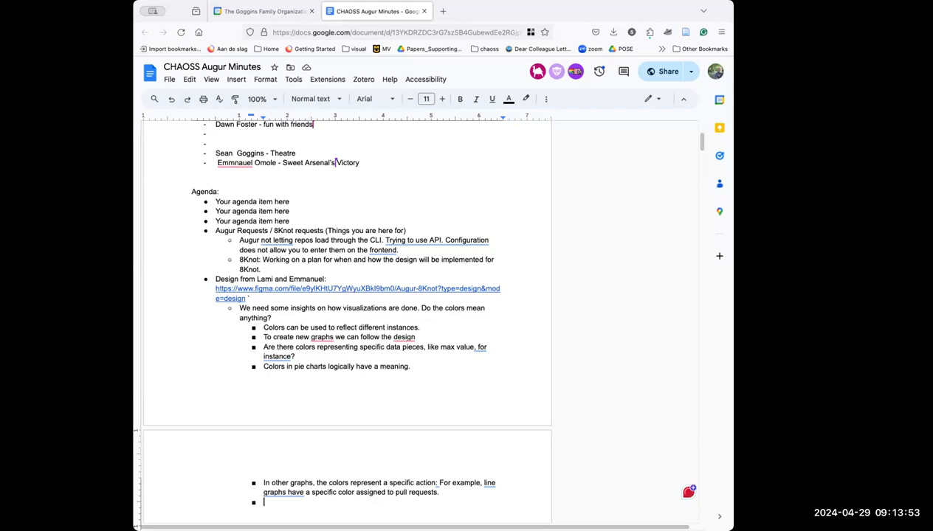
left_click(355, 288)
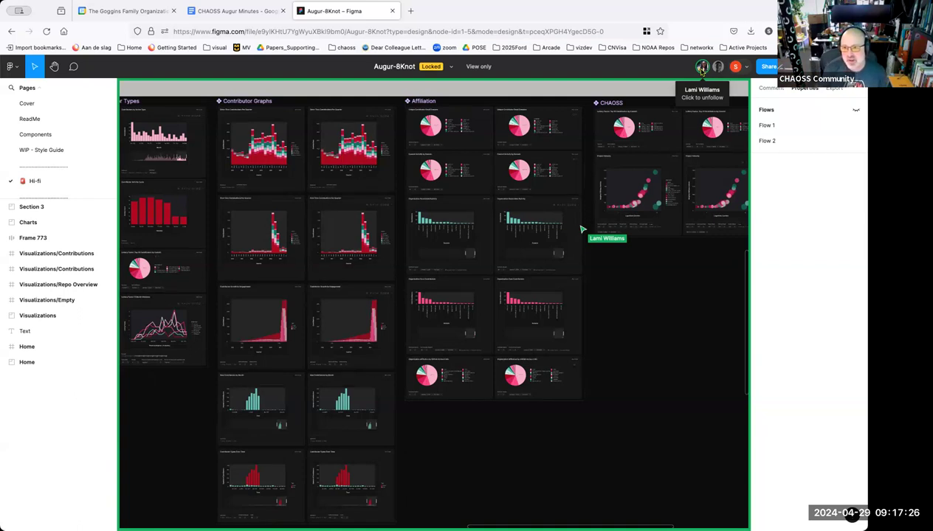
mouse_move(648, 276)
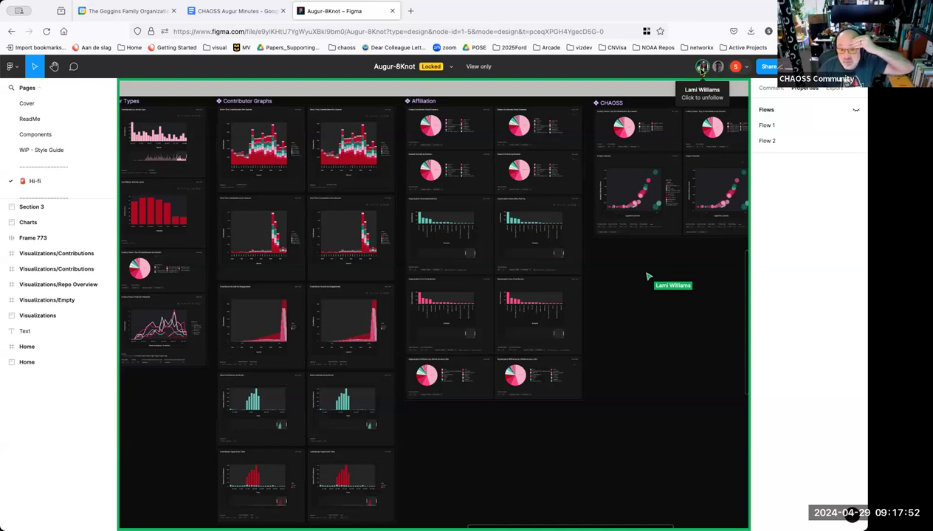
mouse_move(569, 406)
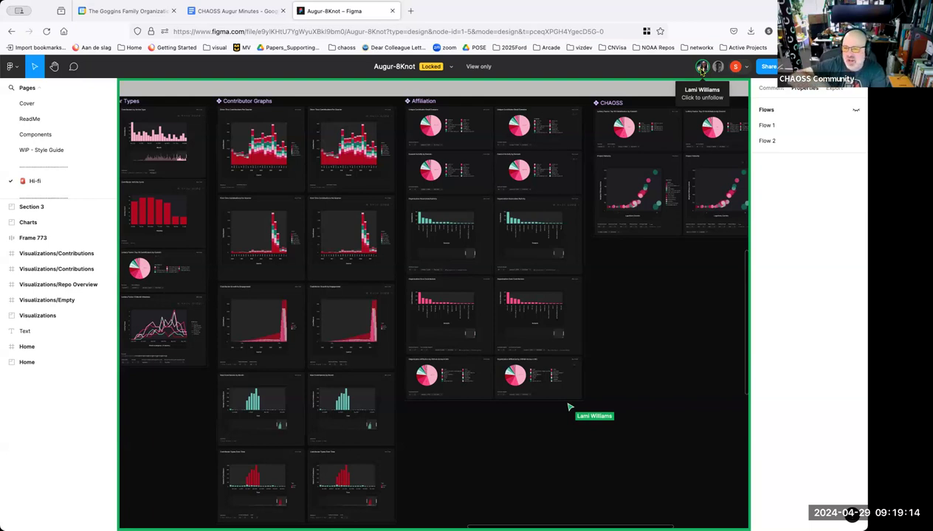